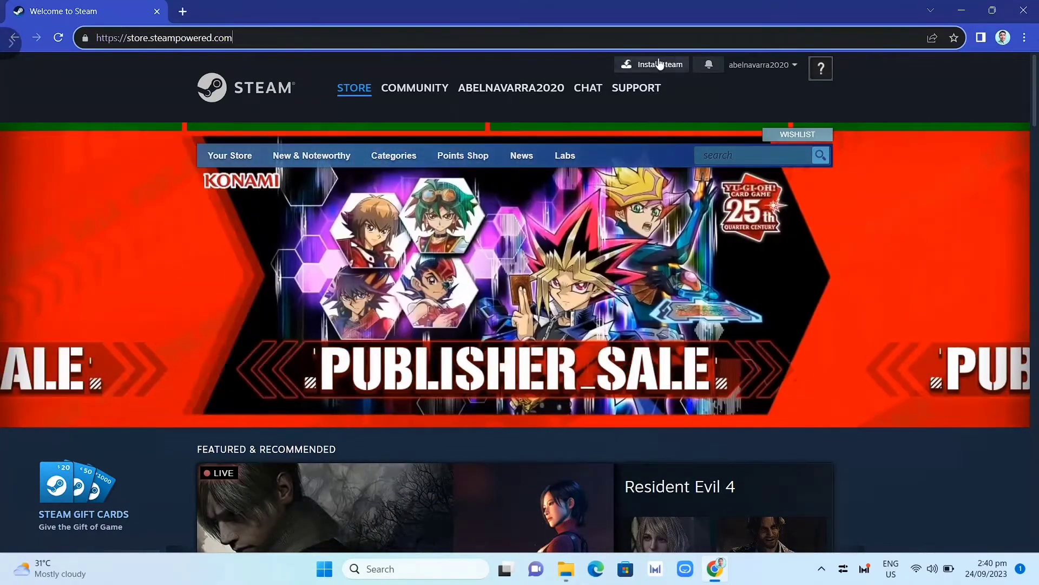
Go to Steam's install page from the store header to download SteamSetup.exe
click(658, 65)
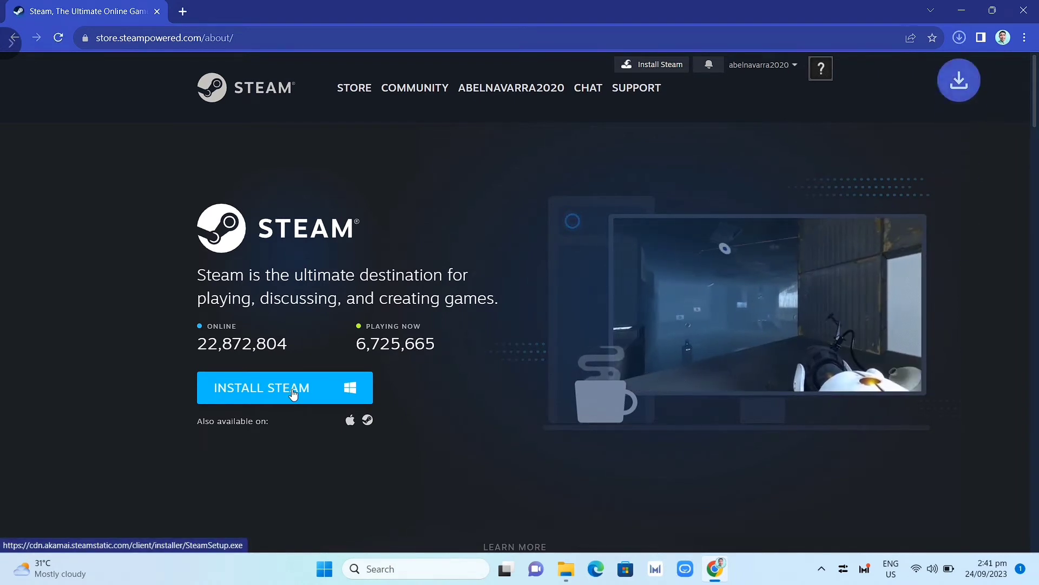
Run the downloaded SteamSetup (1).exe from Chrome's downloads so the Steam Setup wizard appears
click(284, 387)
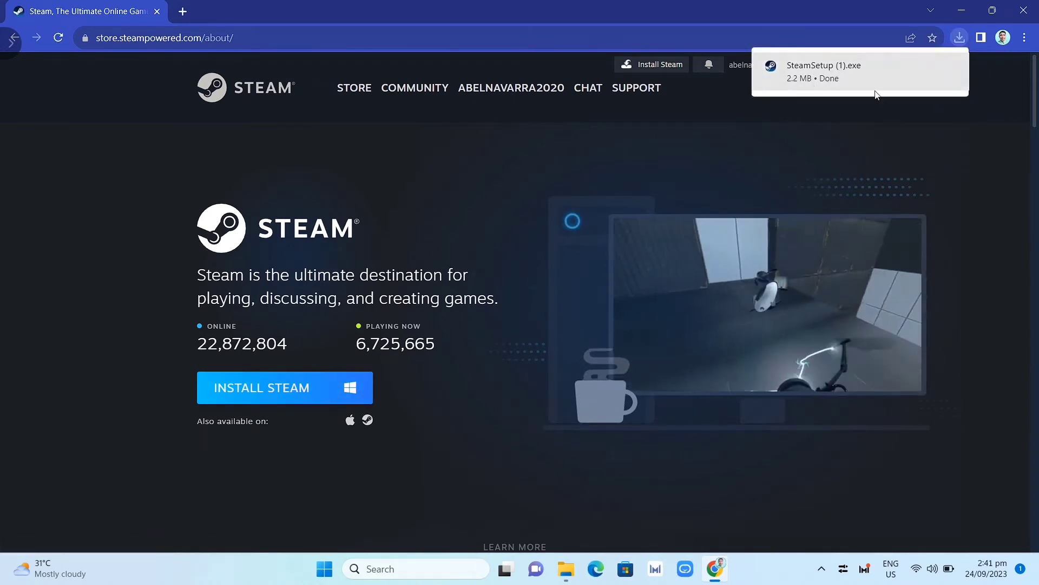
mouse_move(949, 66)
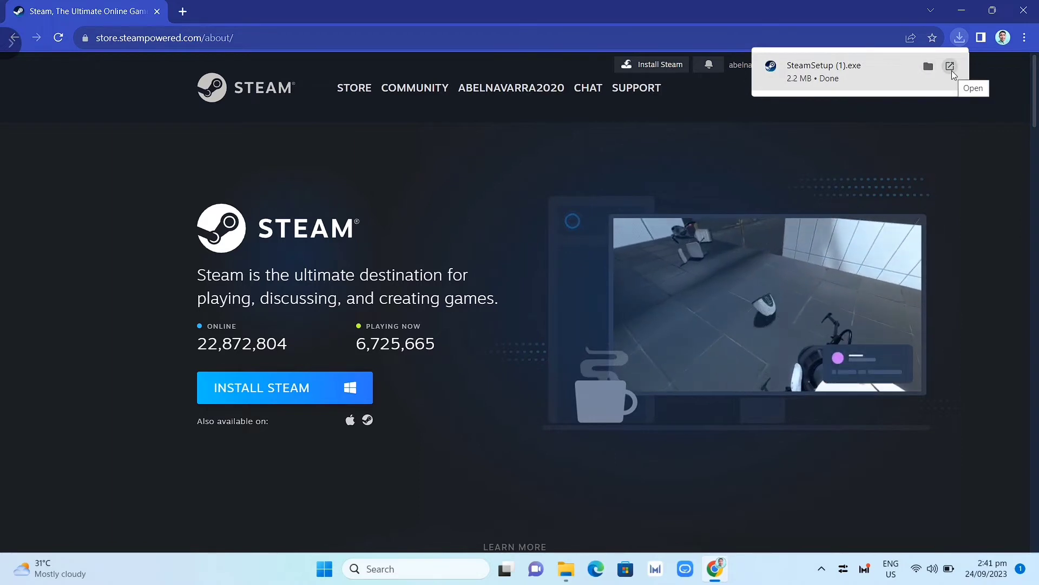
click(949, 66)
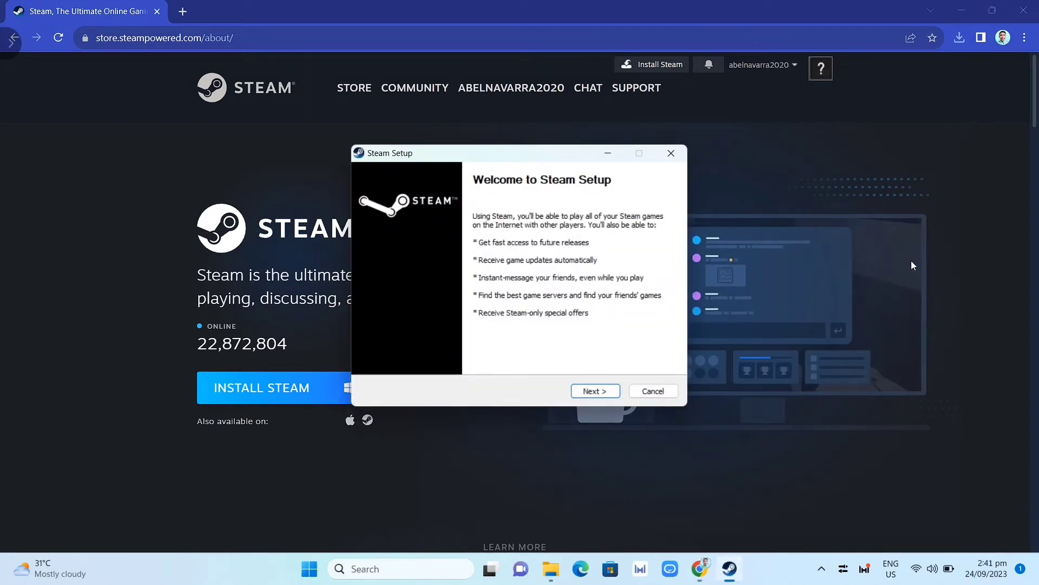
mouse_move(606, 361)
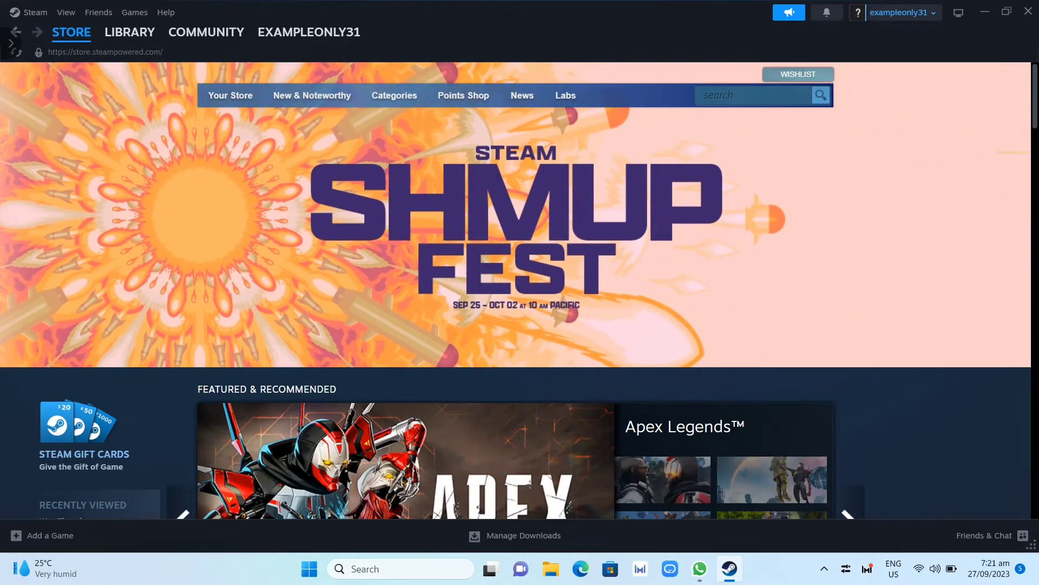
Search the store for 'hearts of' and reach the Buy Hearts of Iron IV section on its page
click(754, 96)
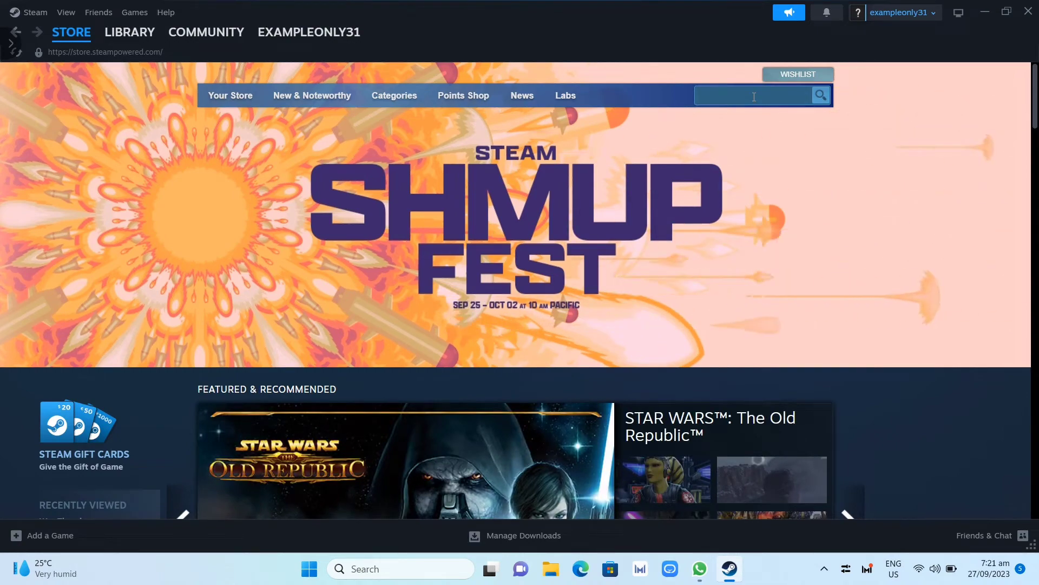
text(hearts of)
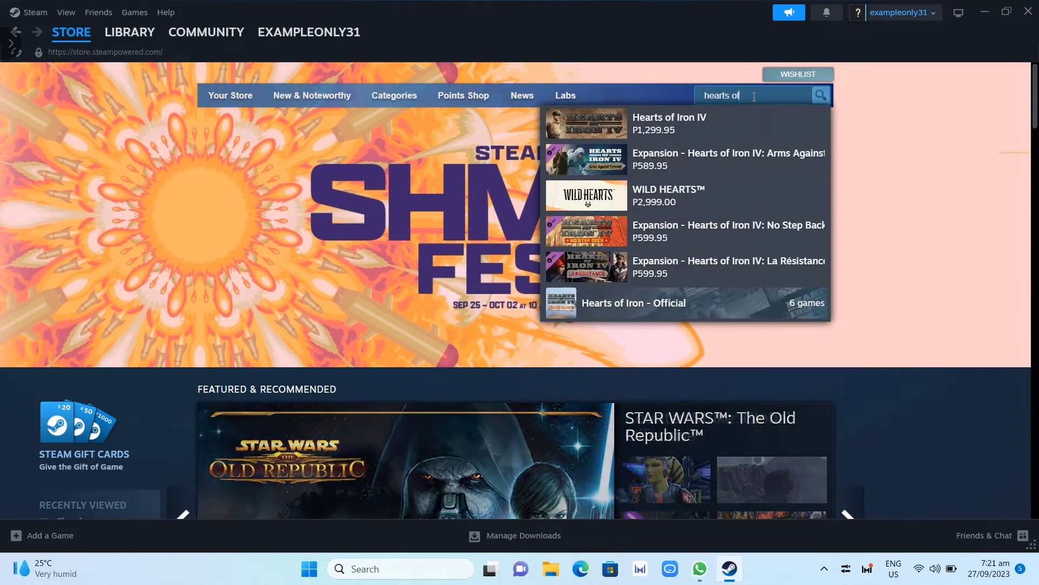
click(669, 123)
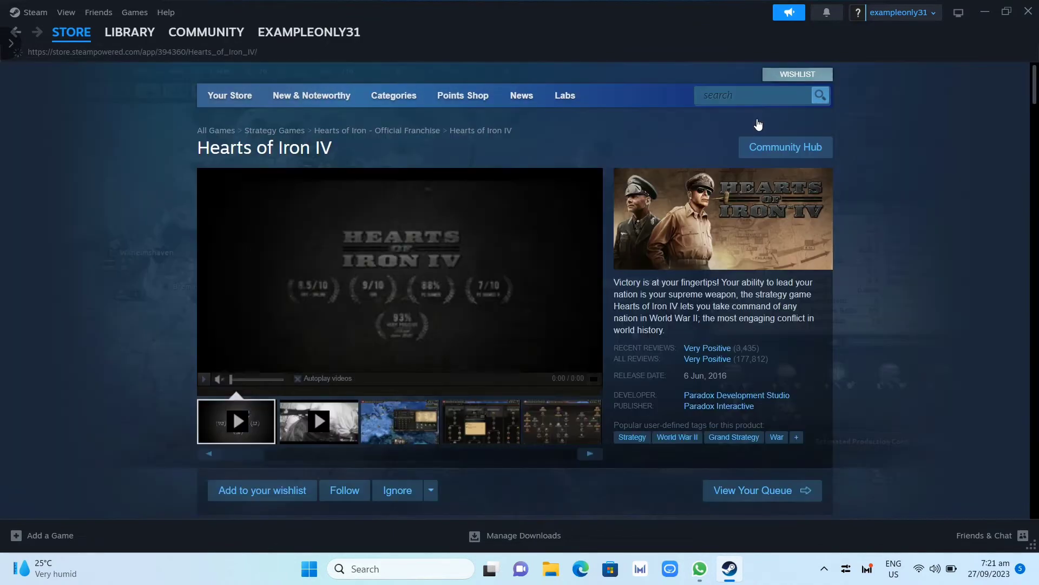
scroll(down, 3)
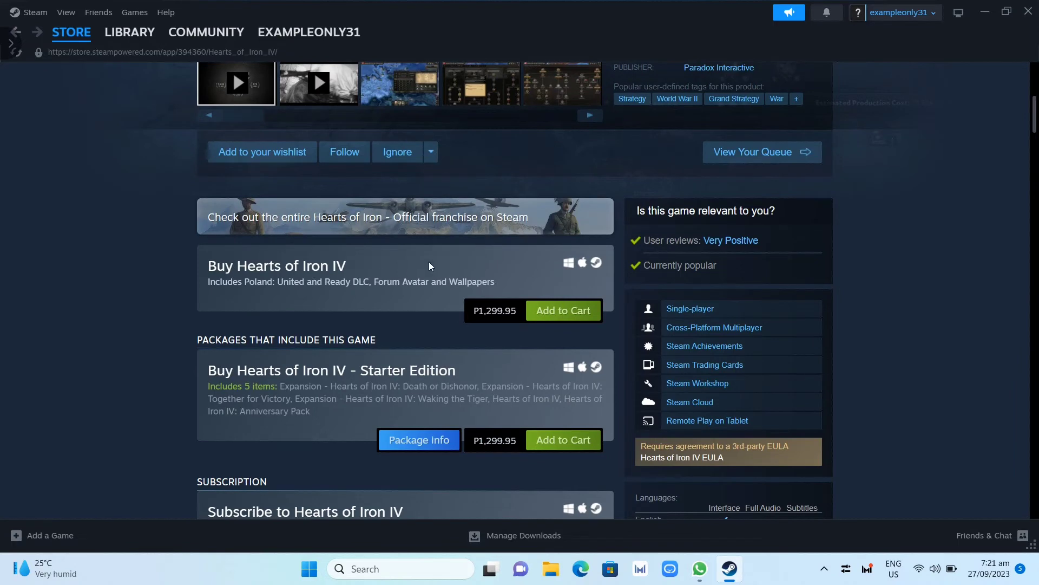
Add Hearts of Iron IV to the cart, purchase for myself and continue checkout with PayPal
click(563, 310)
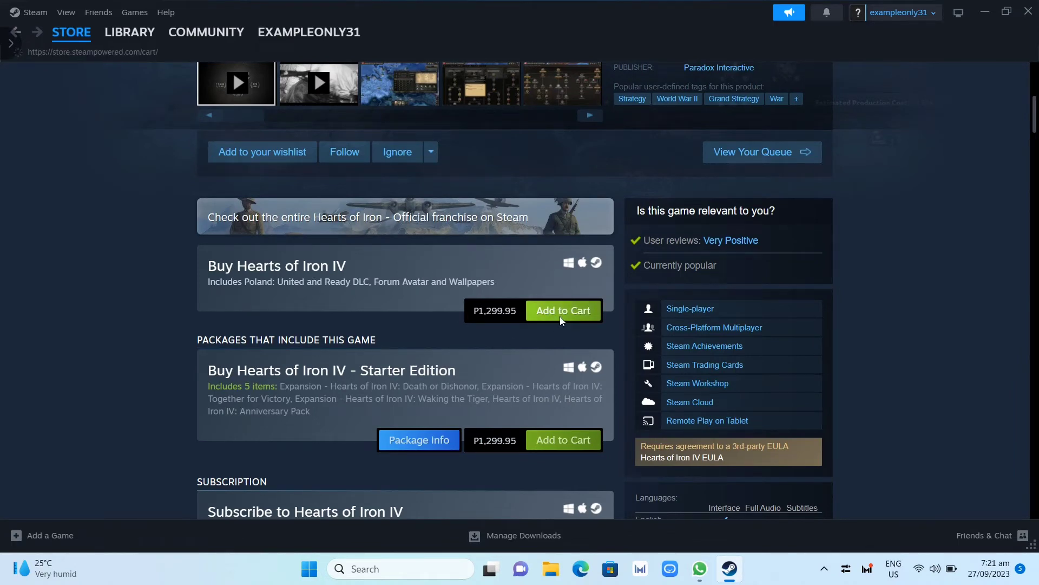
click(563, 310)
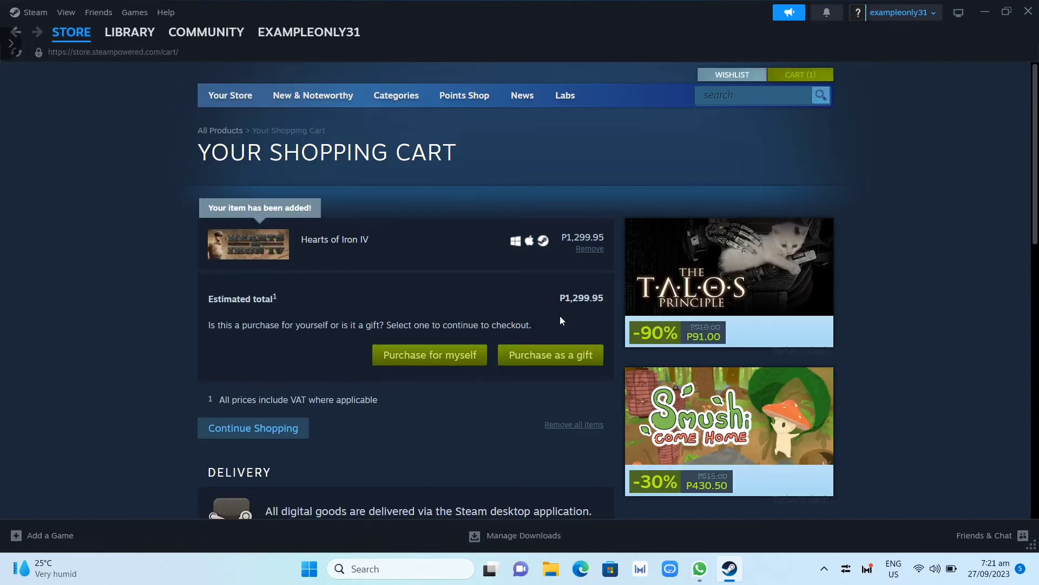
click(429, 354)
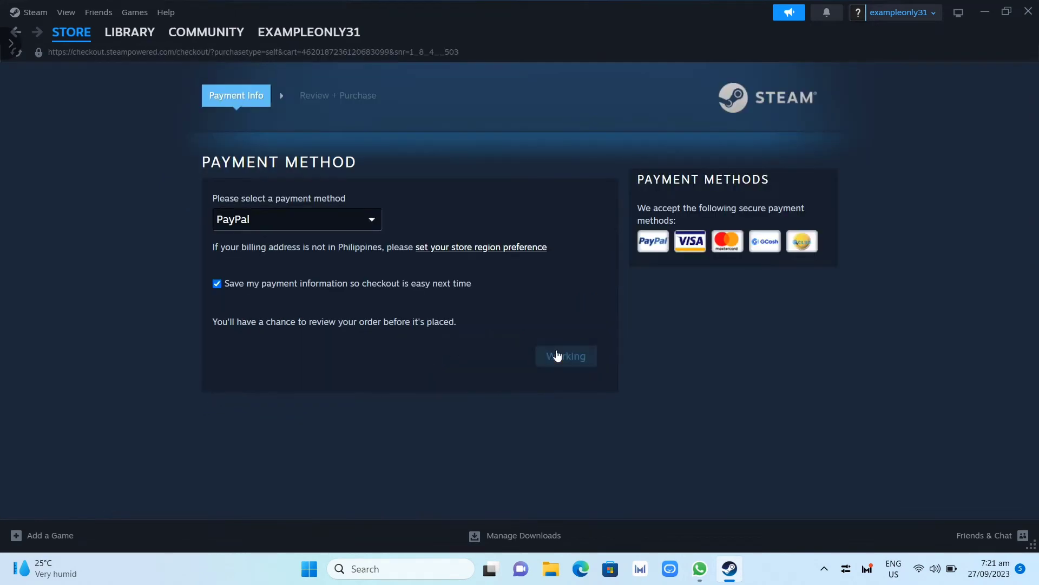
click(566, 356)
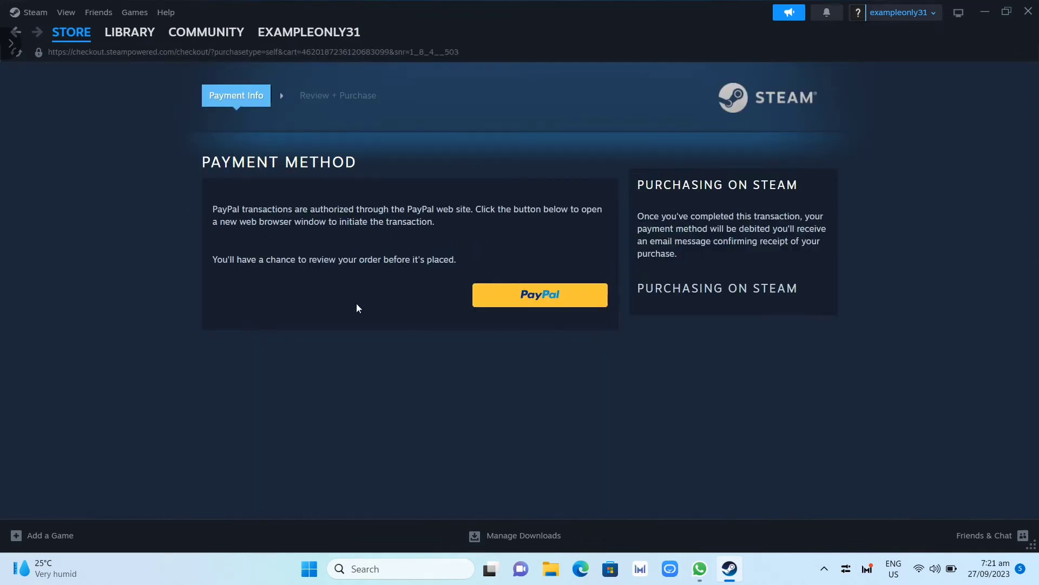
mouse_move(422, 318)
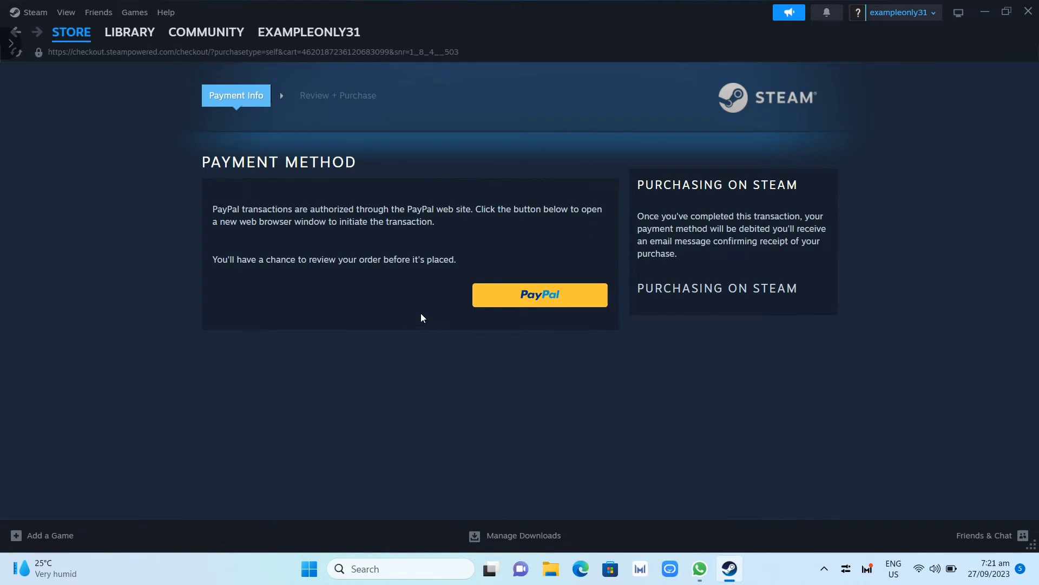
Switch to the Steam Library
click(130, 31)
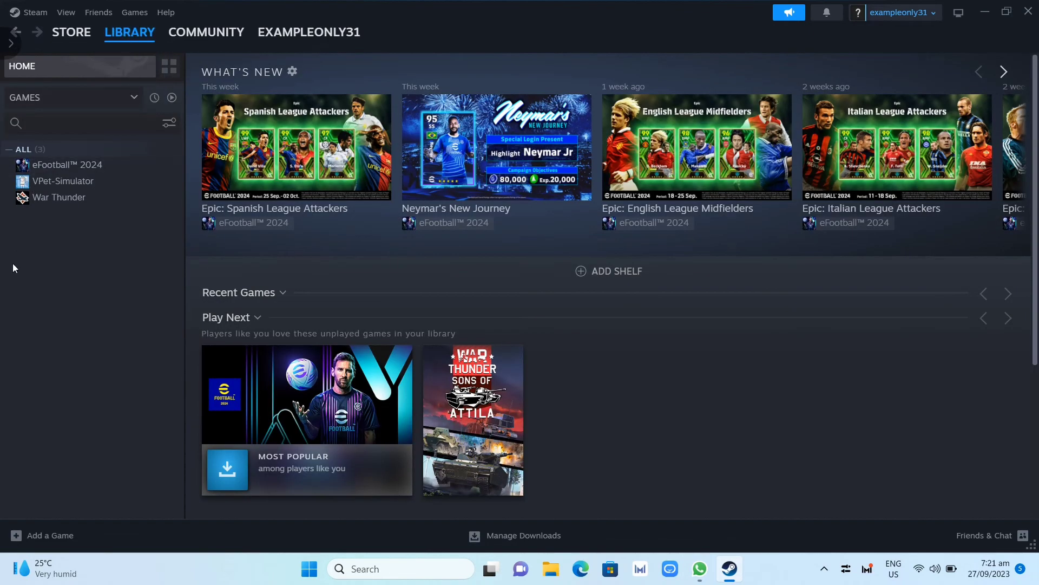